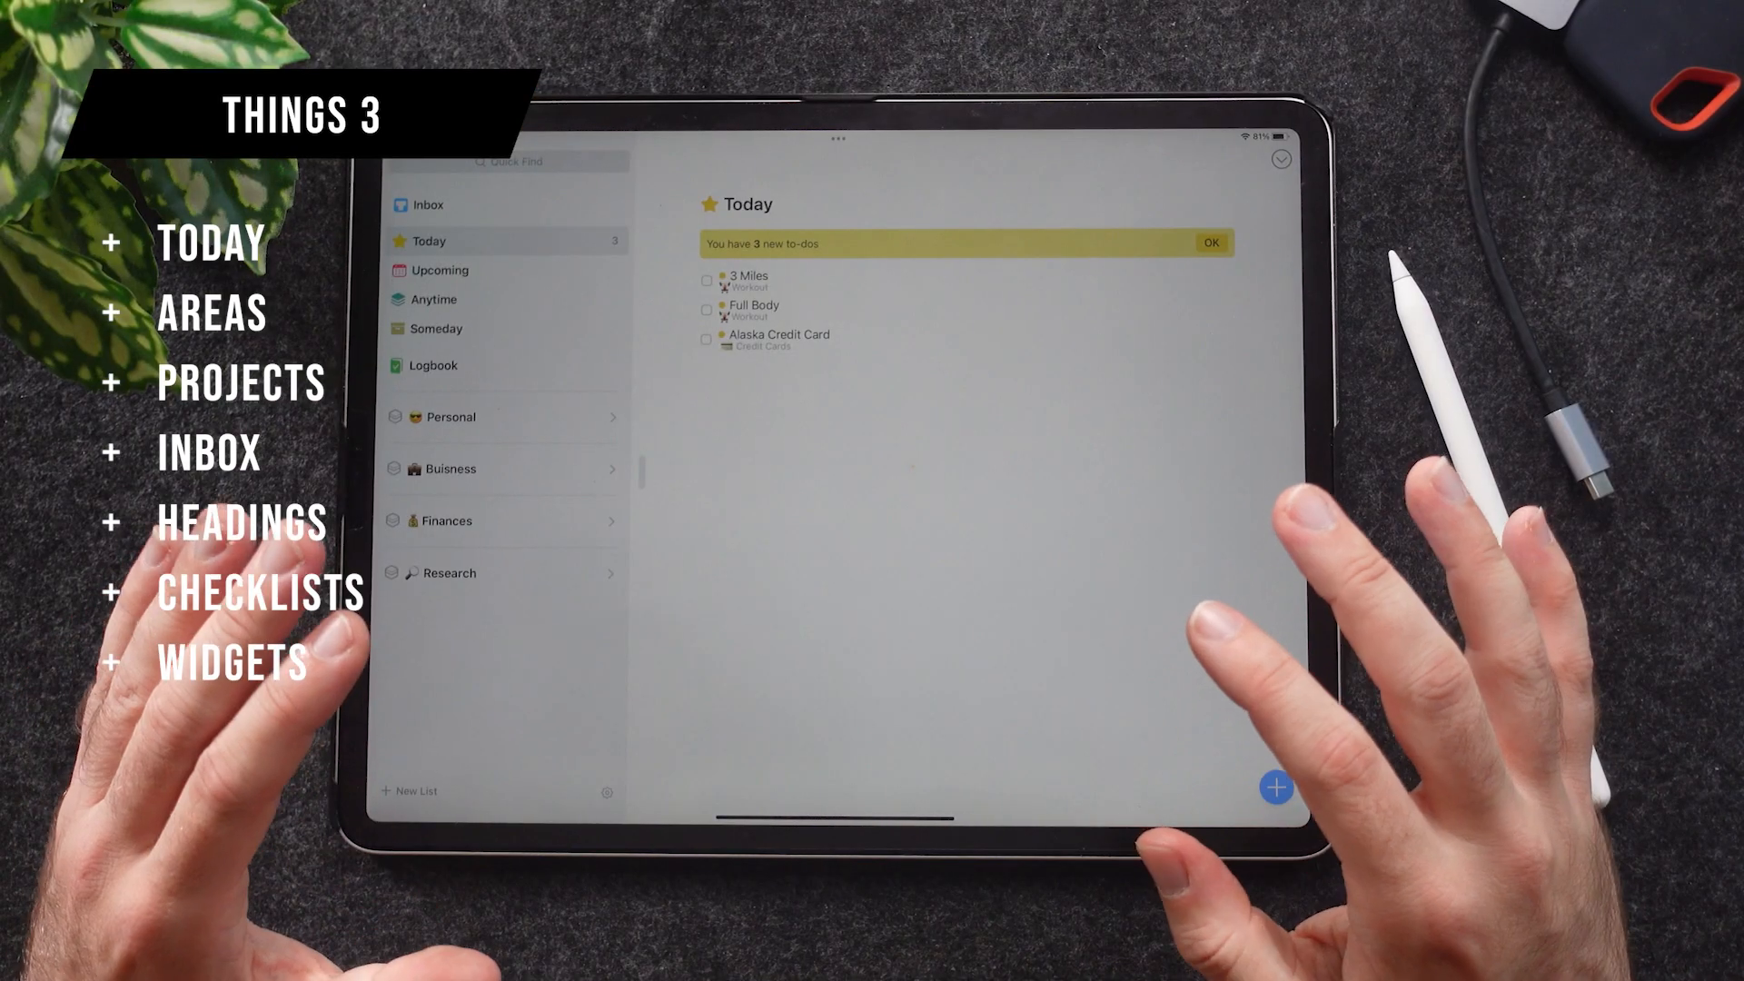
{"action": "mouse_move", "coordinate": [1276, 787]}
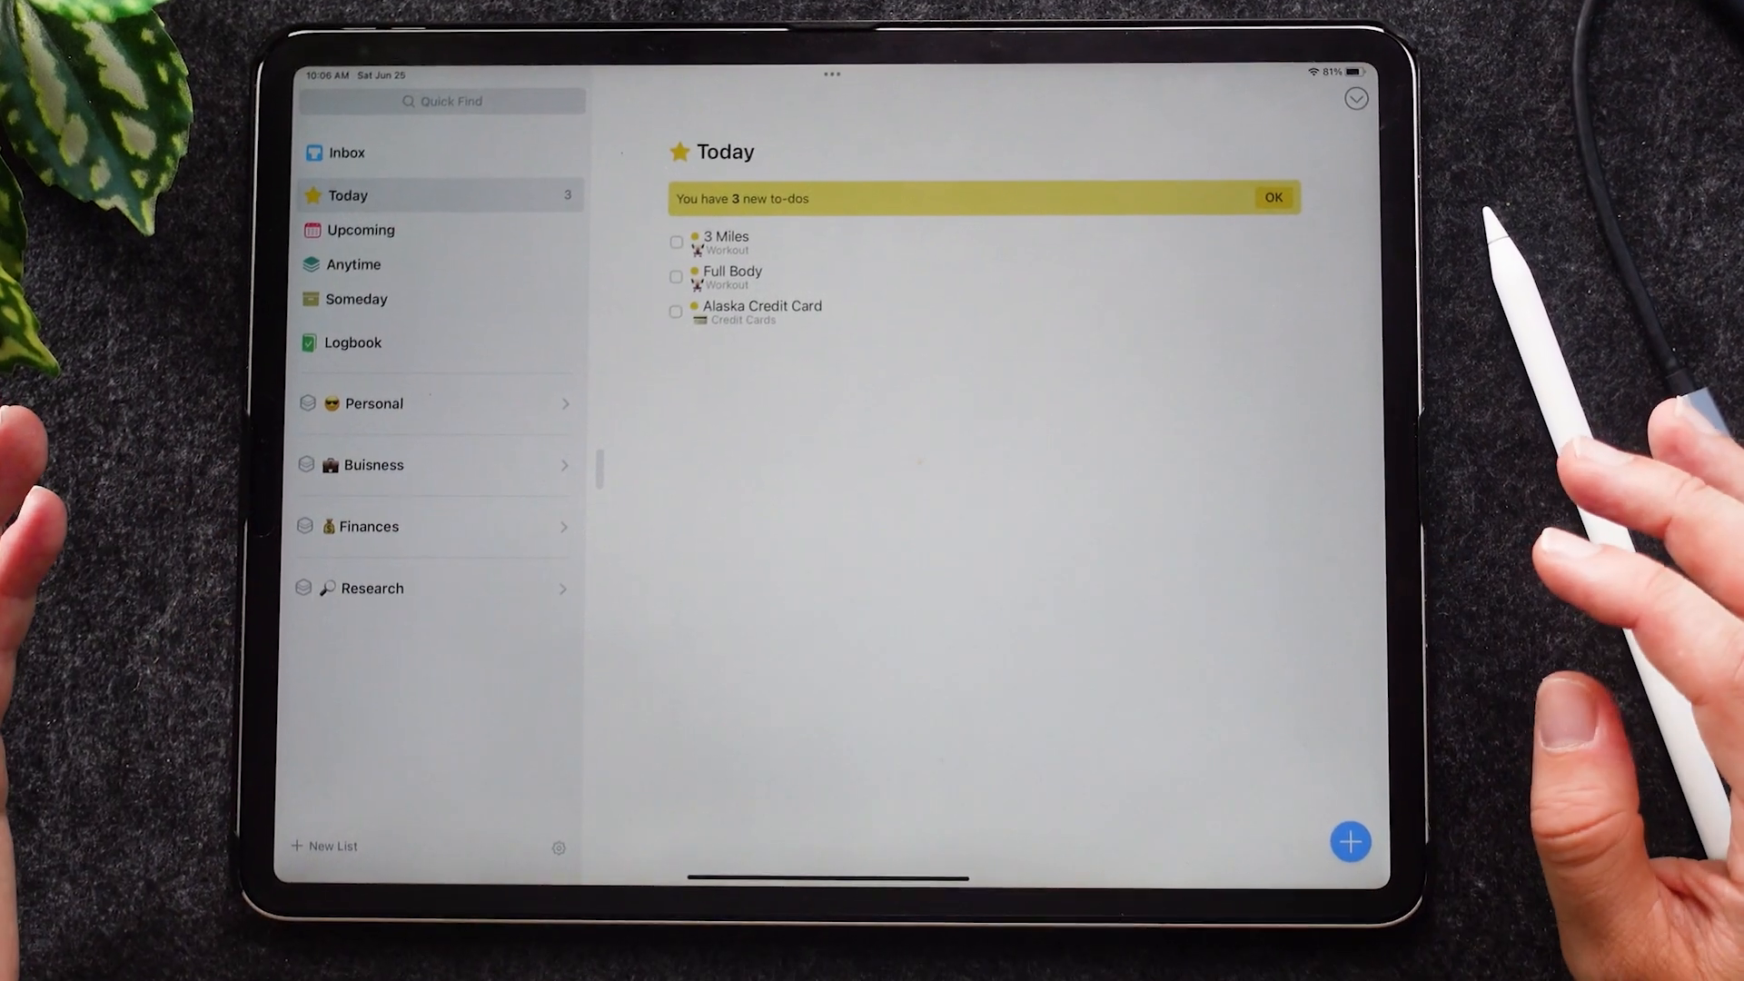
Browse the Buisness, Personal and Finances areas, then switch to the Inbox.
{"action": "left_click", "coordinate": [434, 469]}
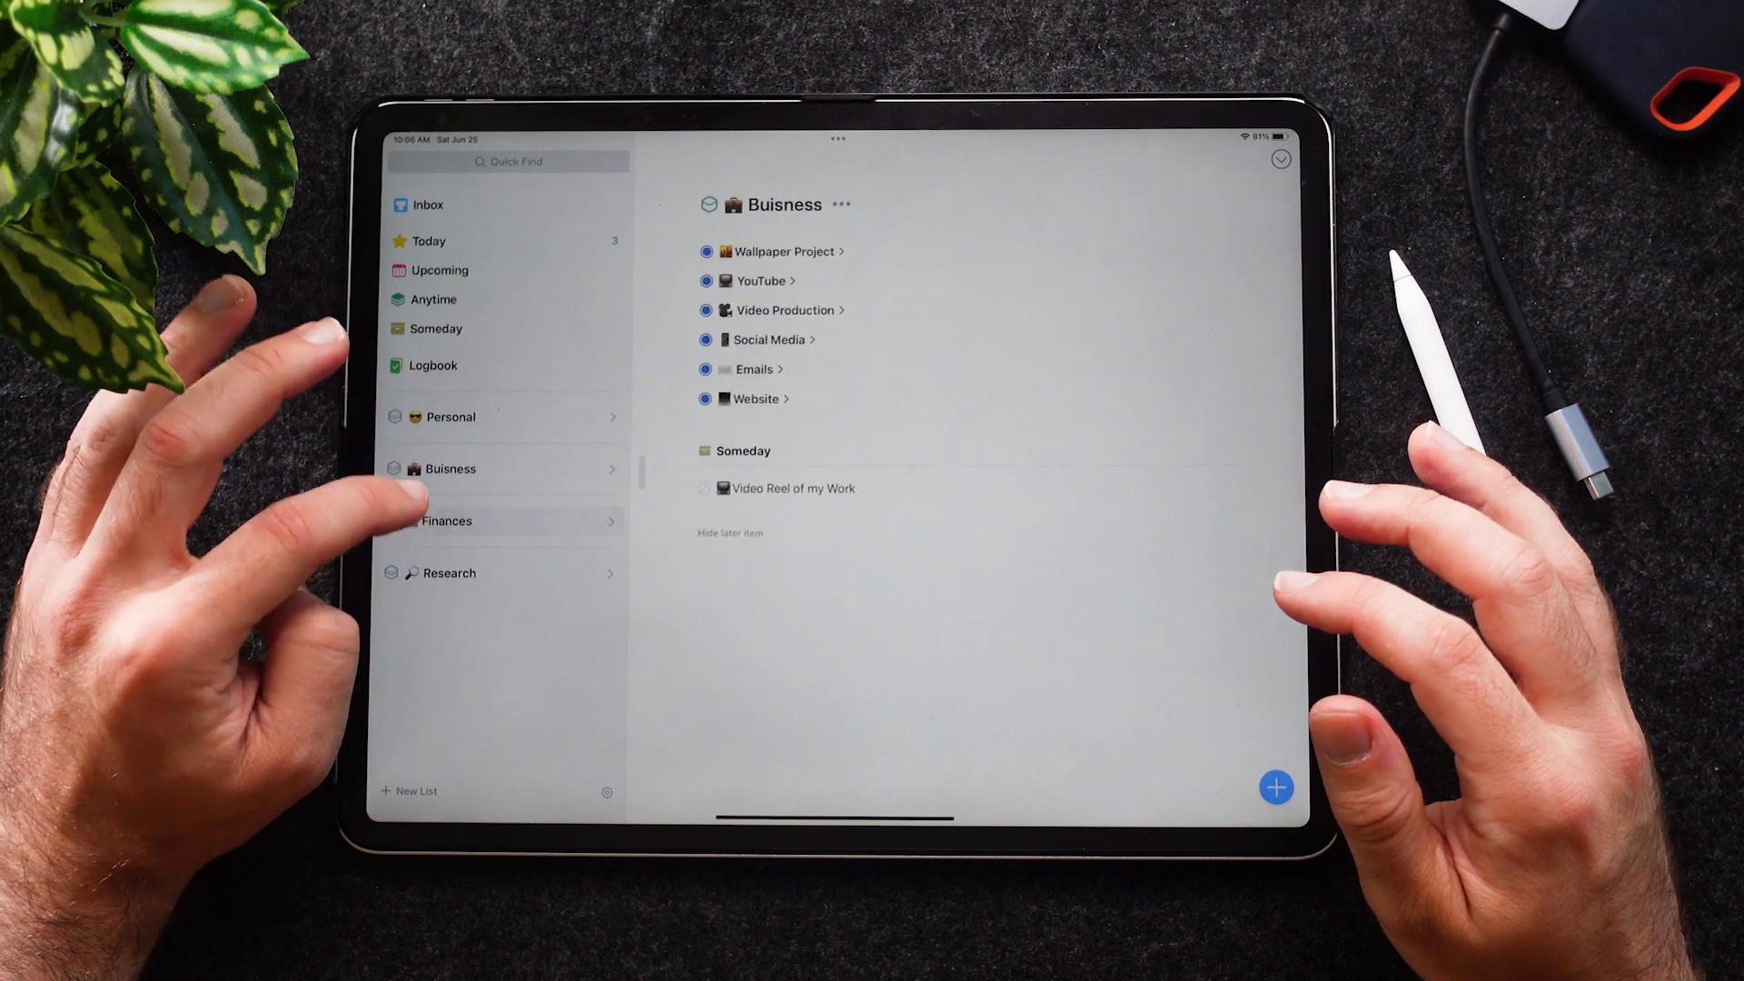
{"action": "left_click", "coordinate": [449, 573]}
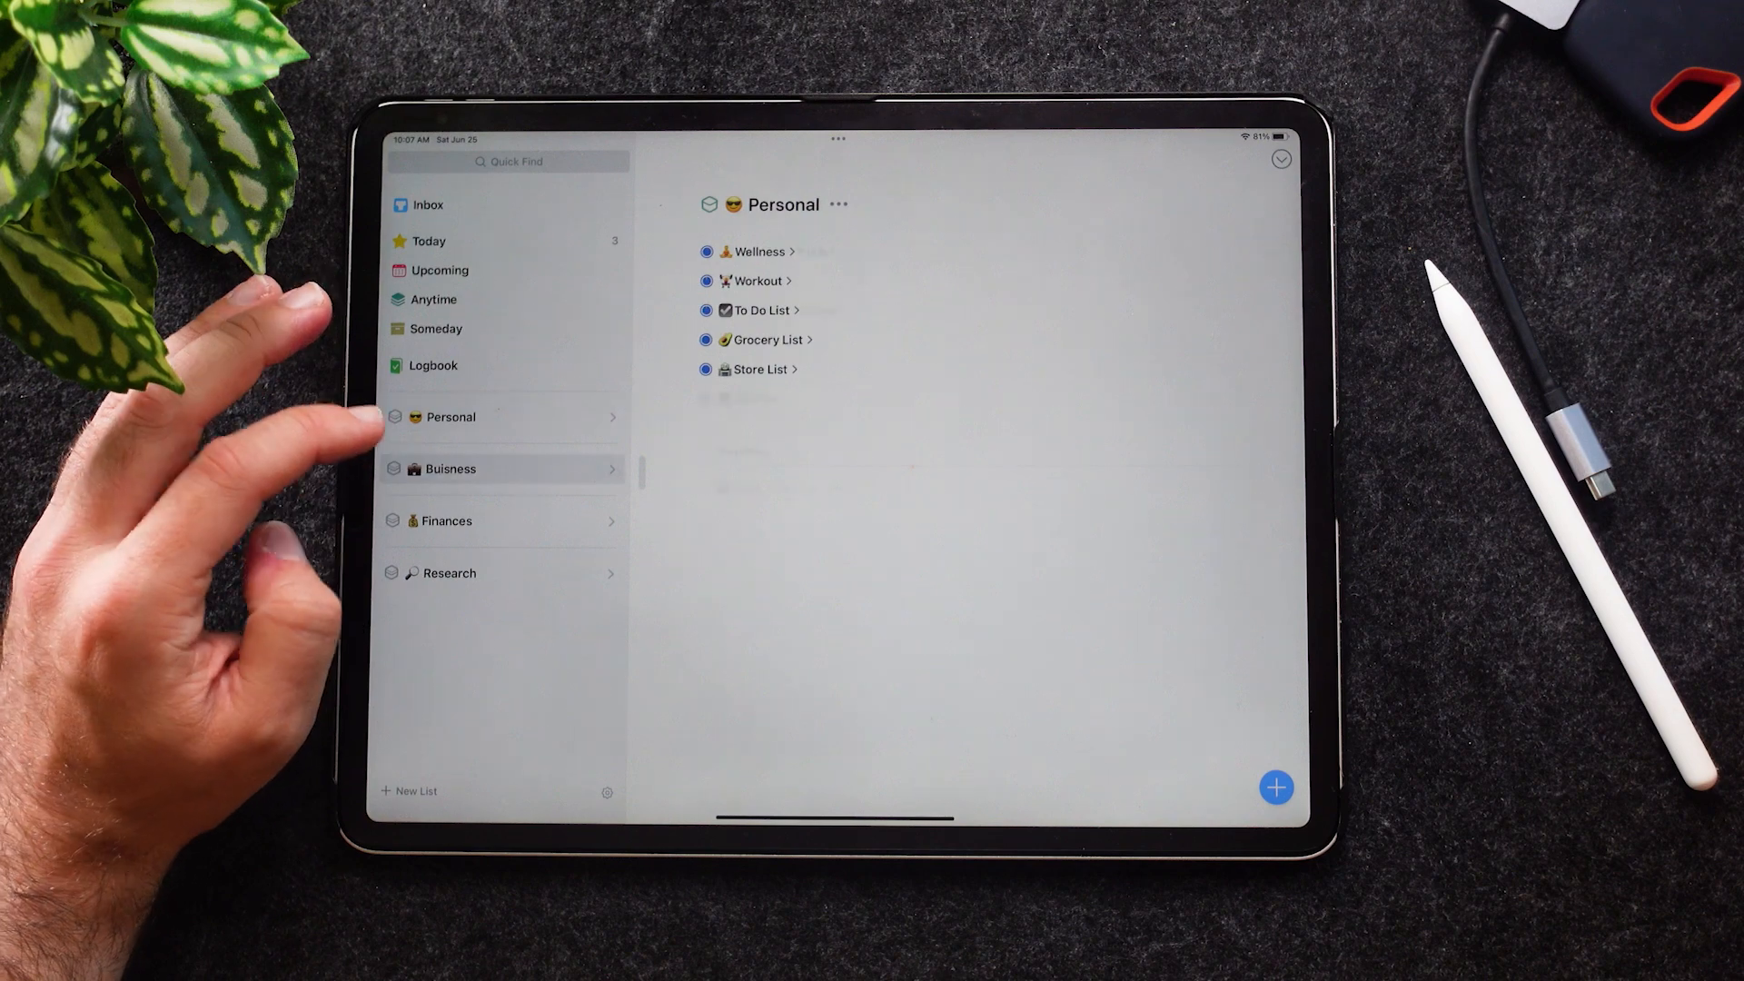
{"action": "left_click", "coordinate": [446, 521]}
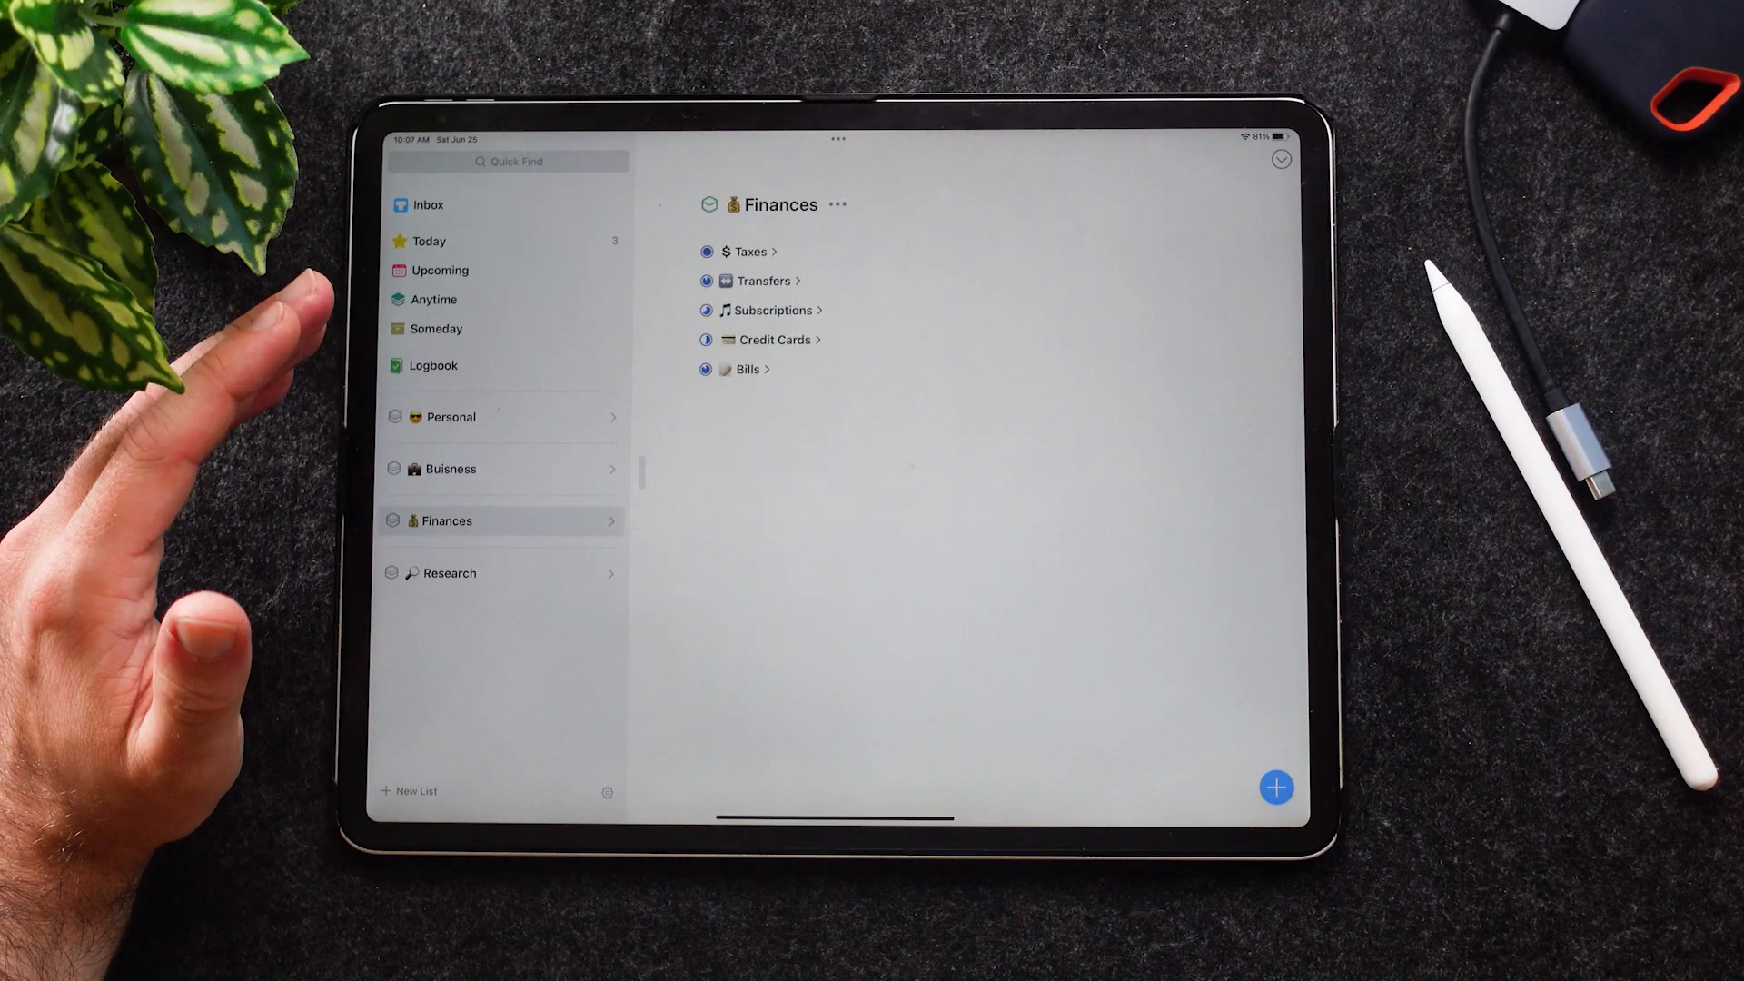
{"action": "left_click", "coordinate": [449, 573]}
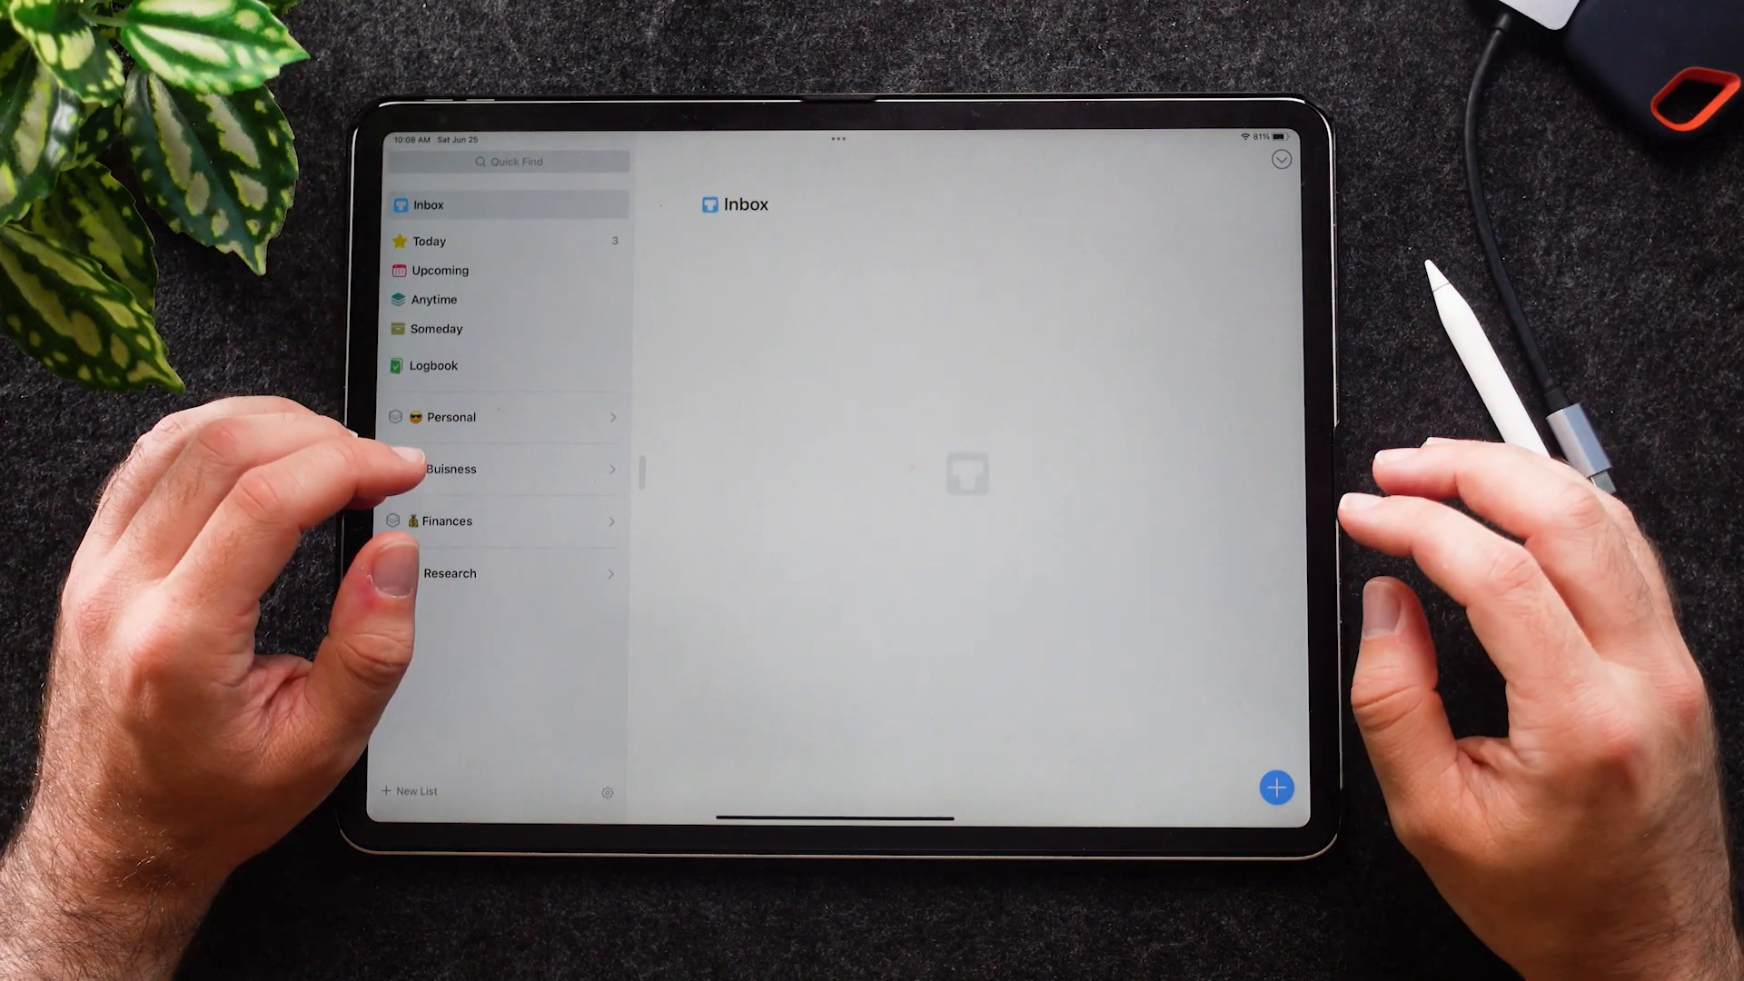
{"action": "type", "text": "Go to the"}
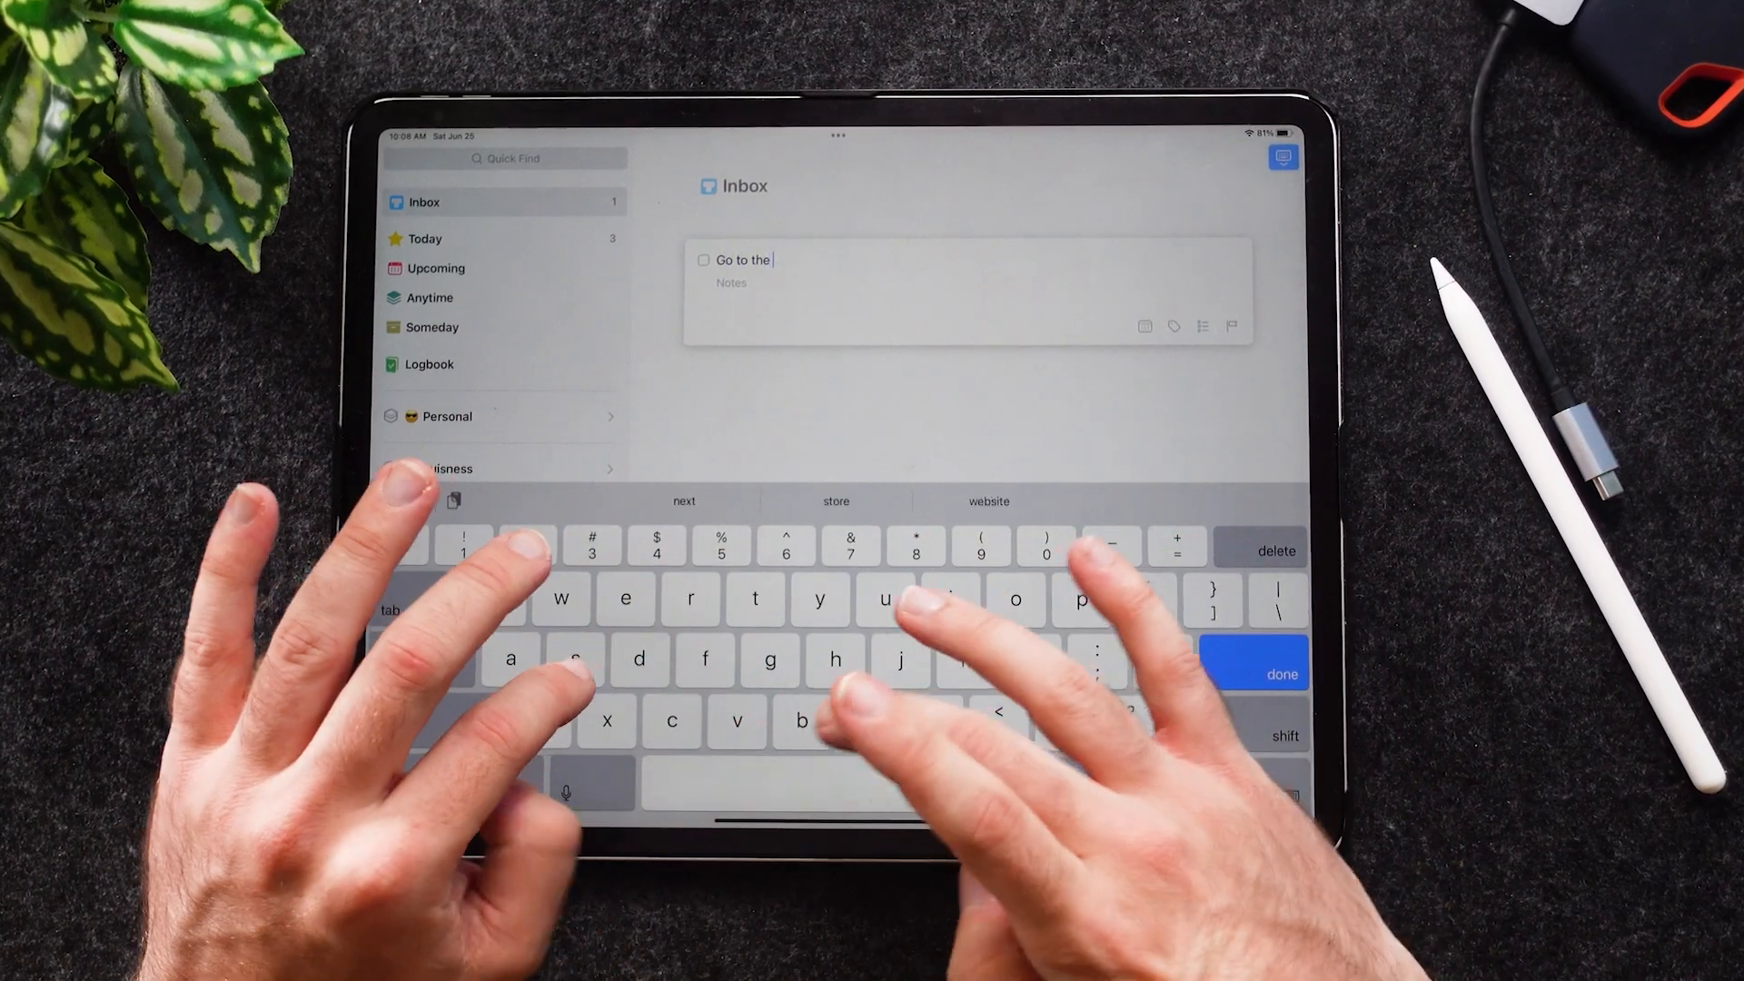
{"action": "left_click", "coordinate": [1282, 675]}
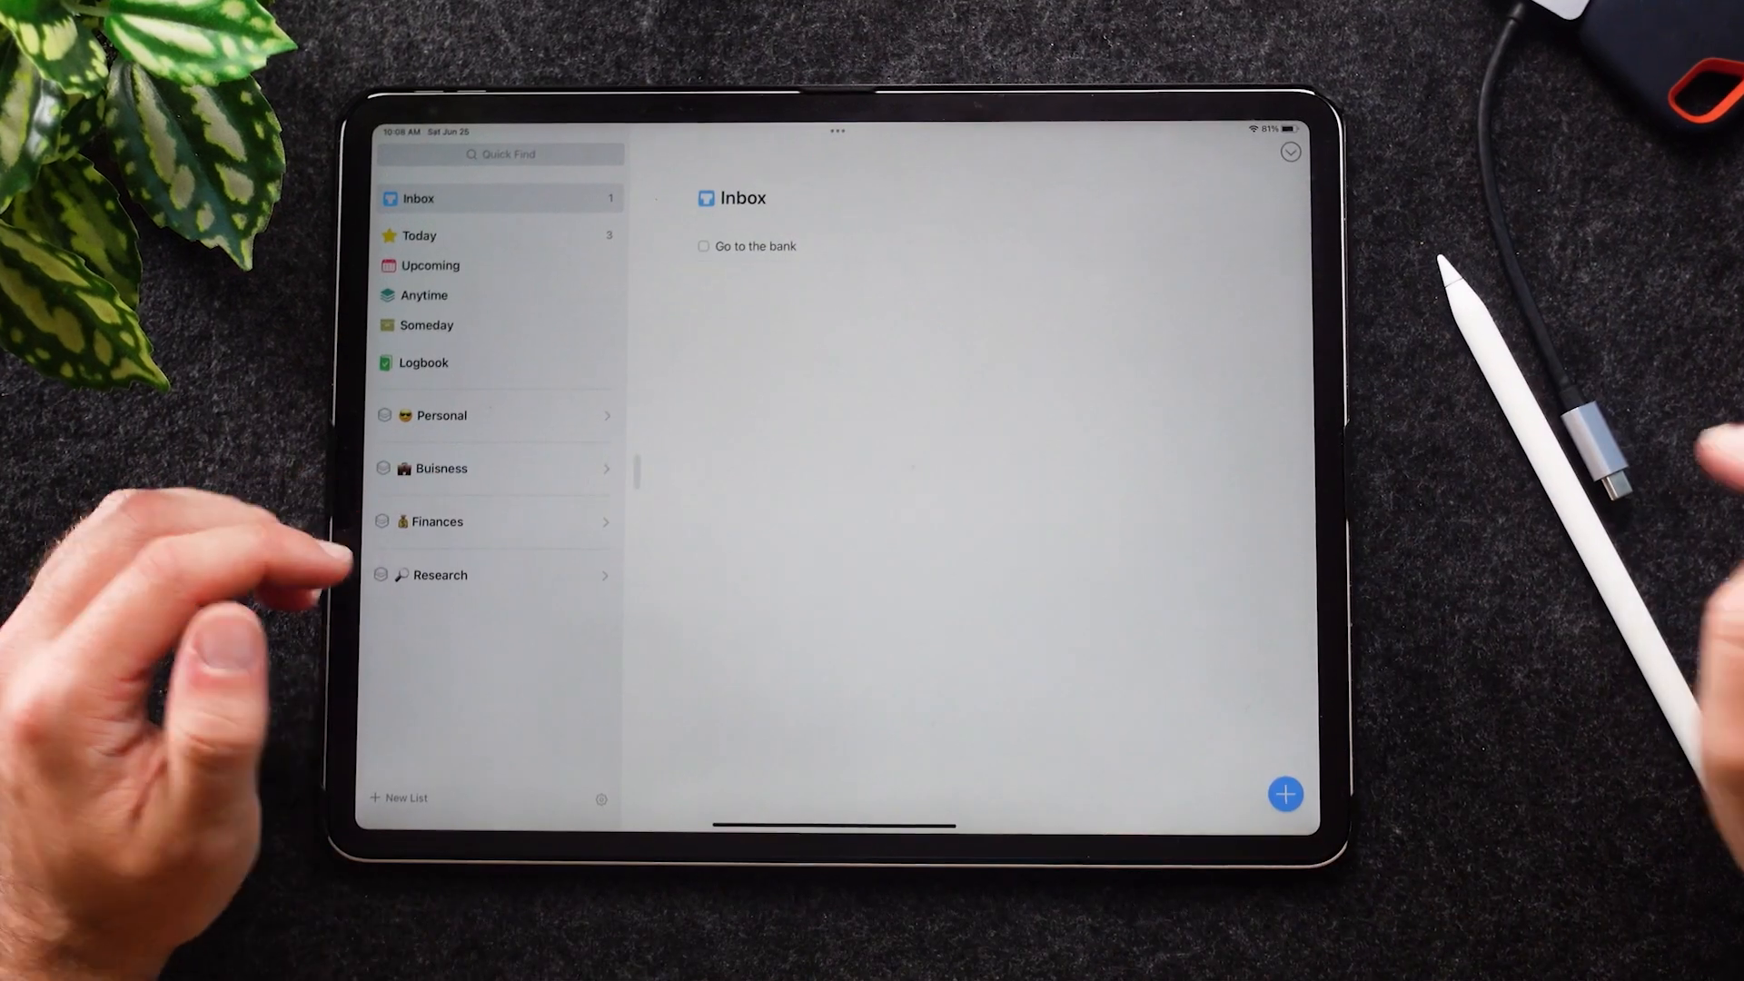
{"action": "left_click", "coordinate": [752, 246]}
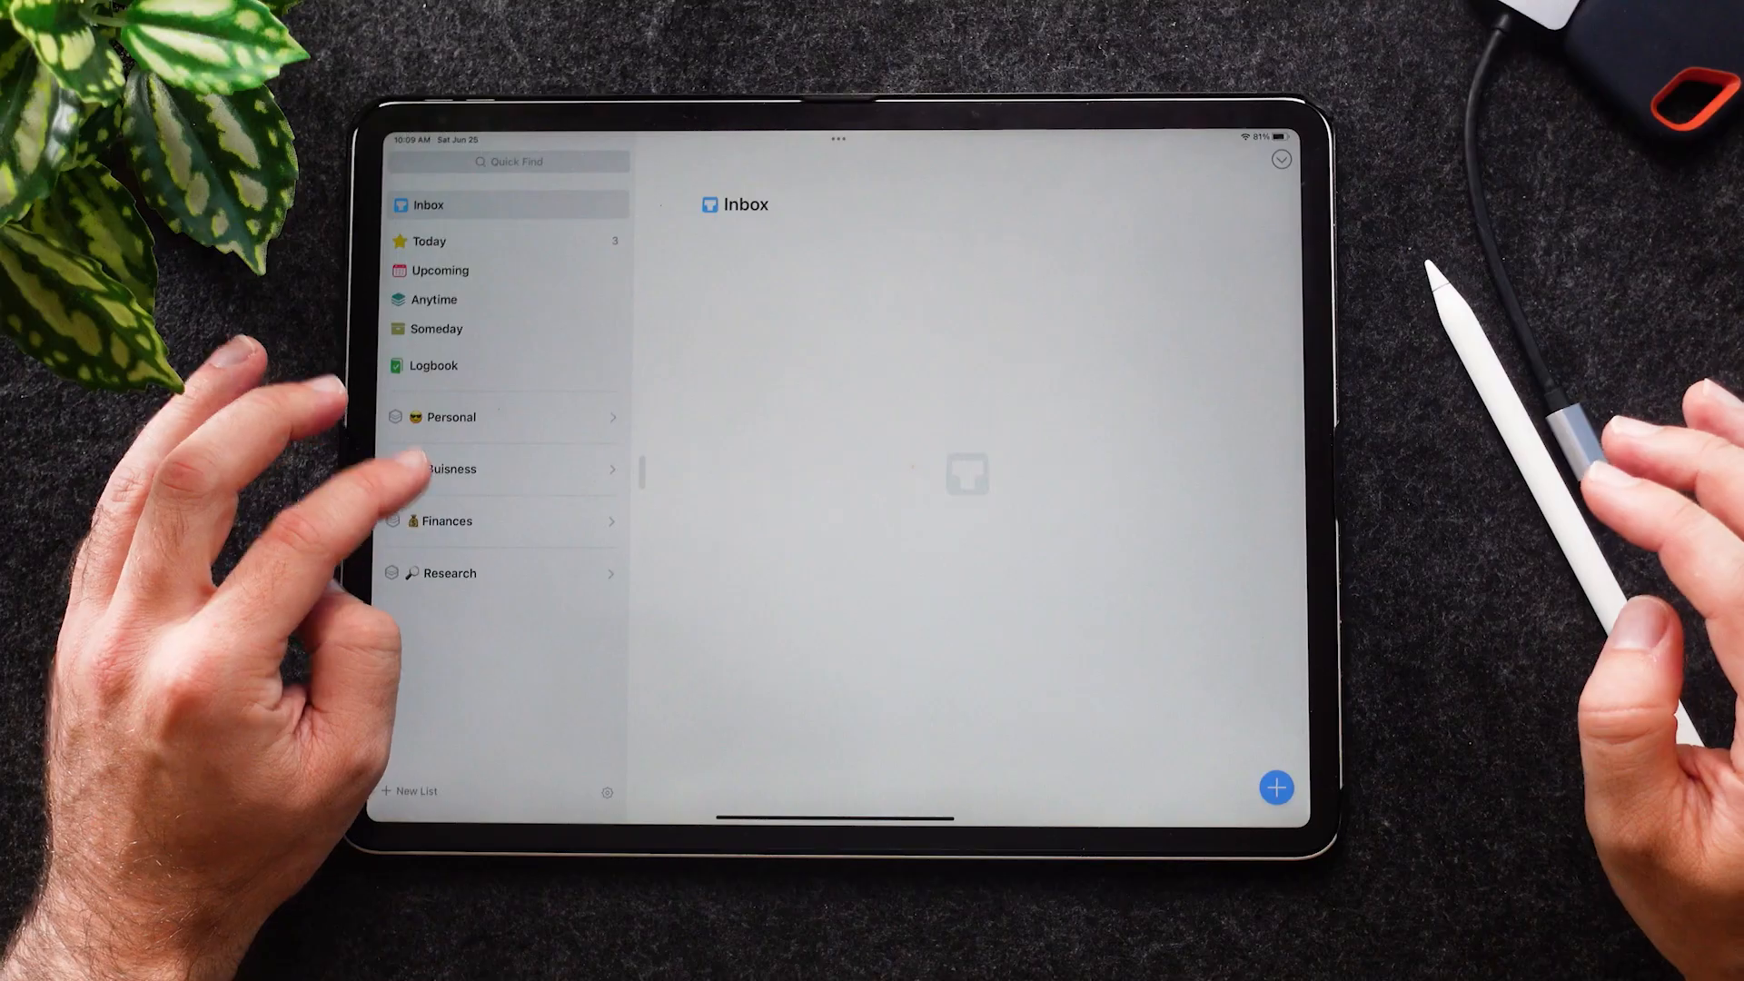
In Today, tick and untick 3 Miles, then view the Logbook.
{"action": "left_click", "coordinate": [450, 573]}
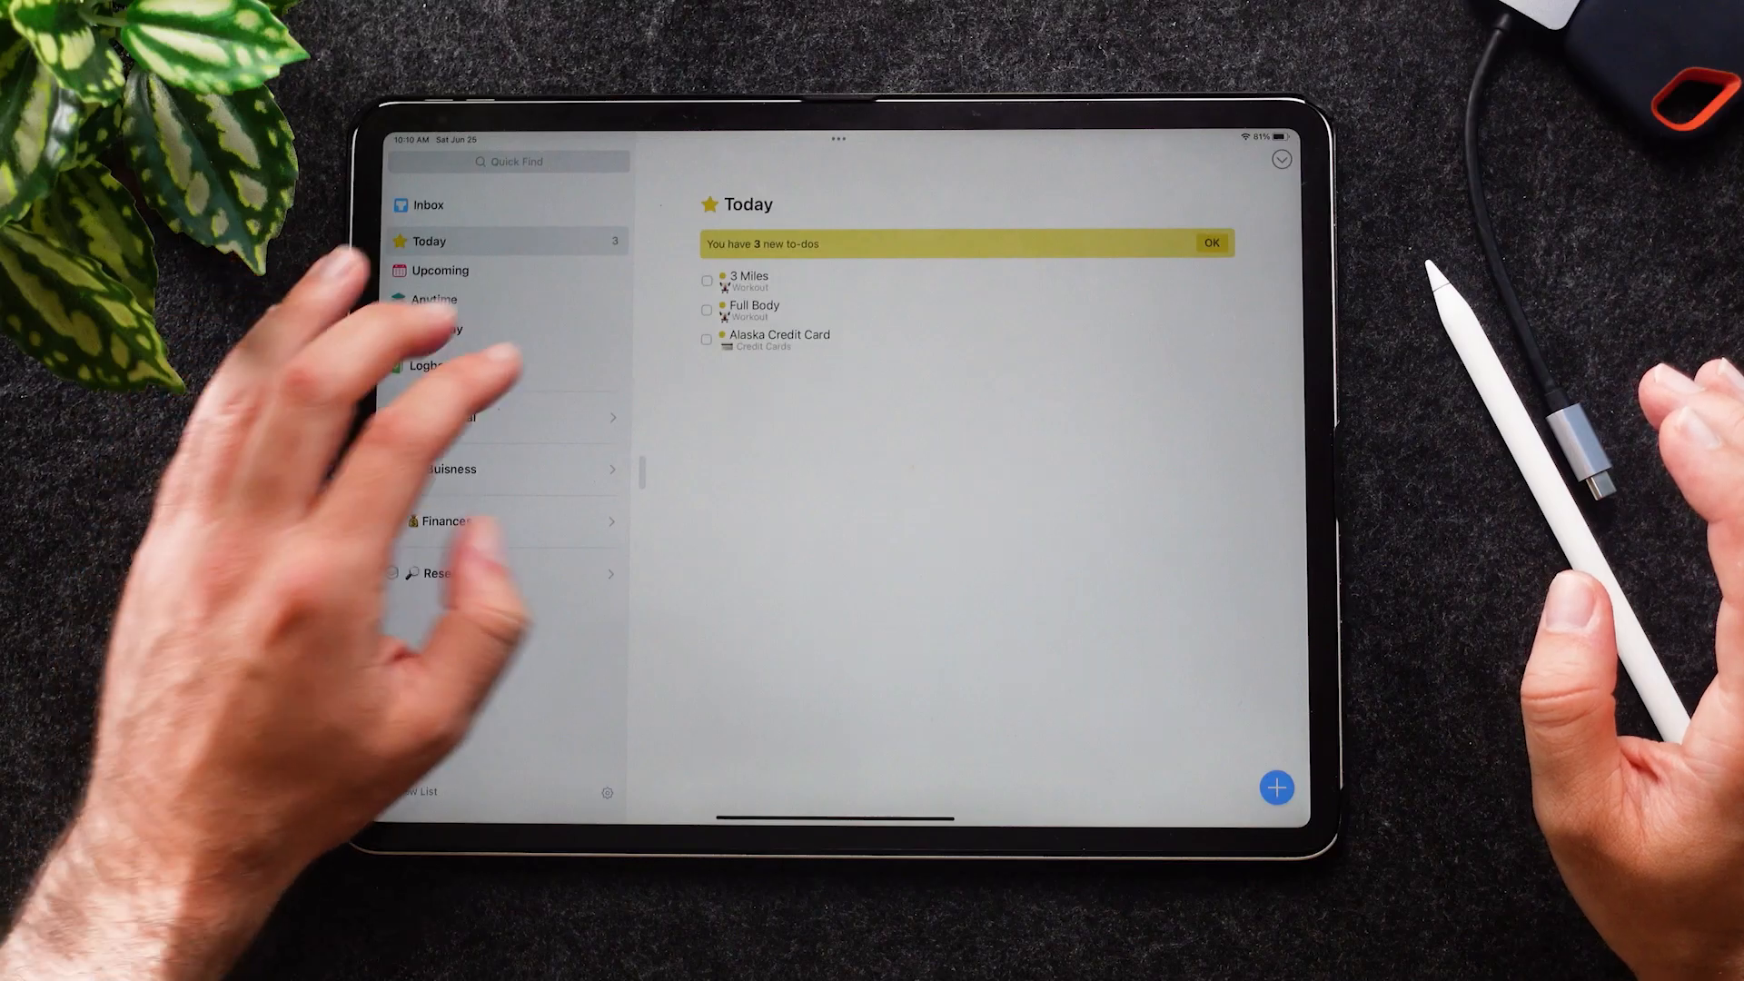
{"action": "left_click", "coordinate": [707, 279]}
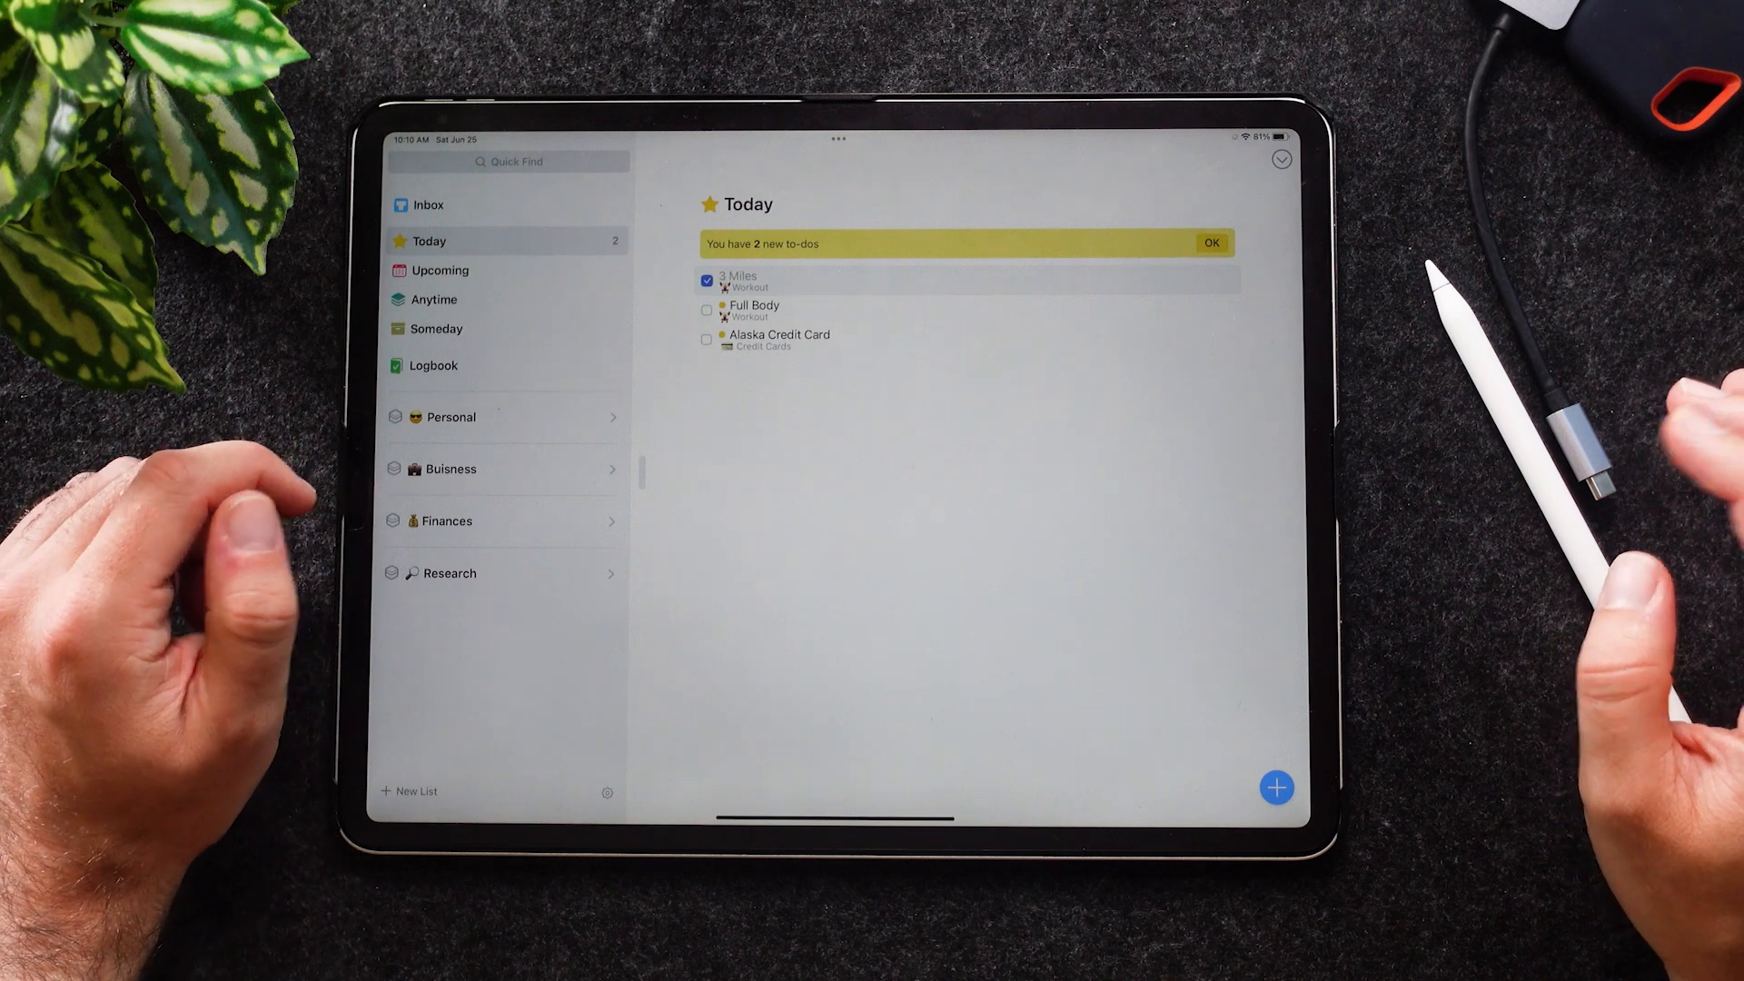
{"action": "left_click", "coordinate": [706, 278]}
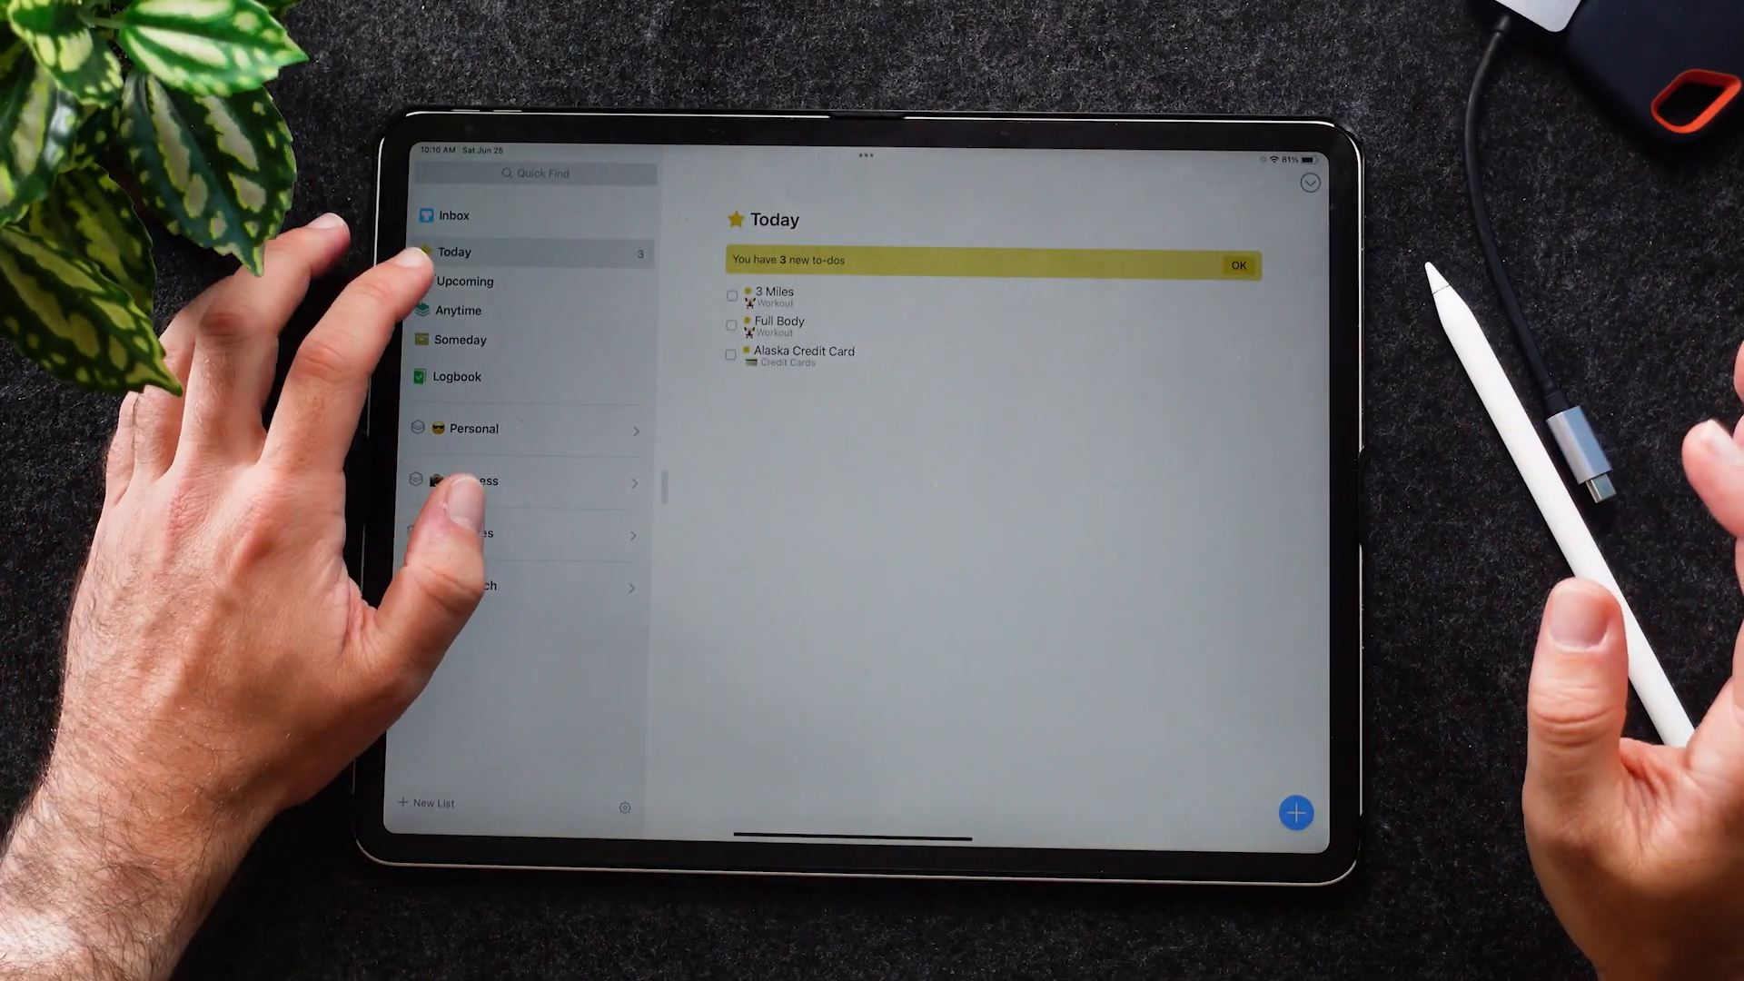
{"action": "left_click", "coordinate": [456, 377]}
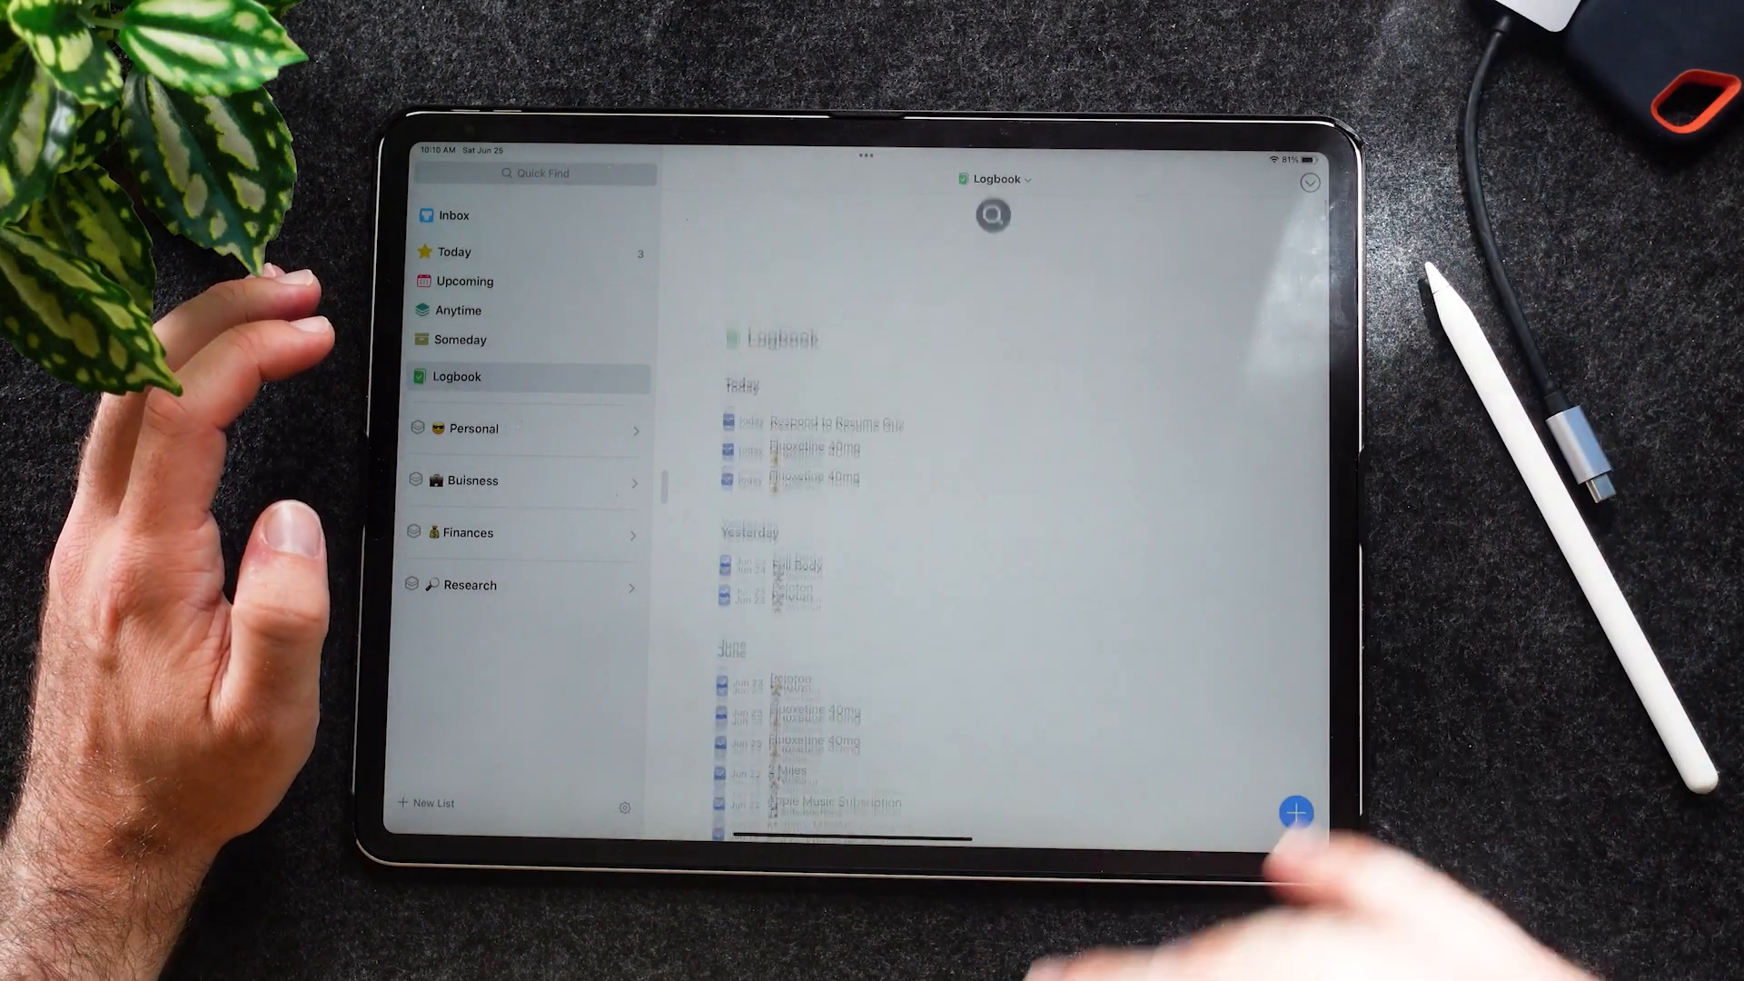
Return to Today with 3 Miles expanded, showing its 11:00 AM reminder.
{"action": "left_click", "coordinate": [455, 252]}
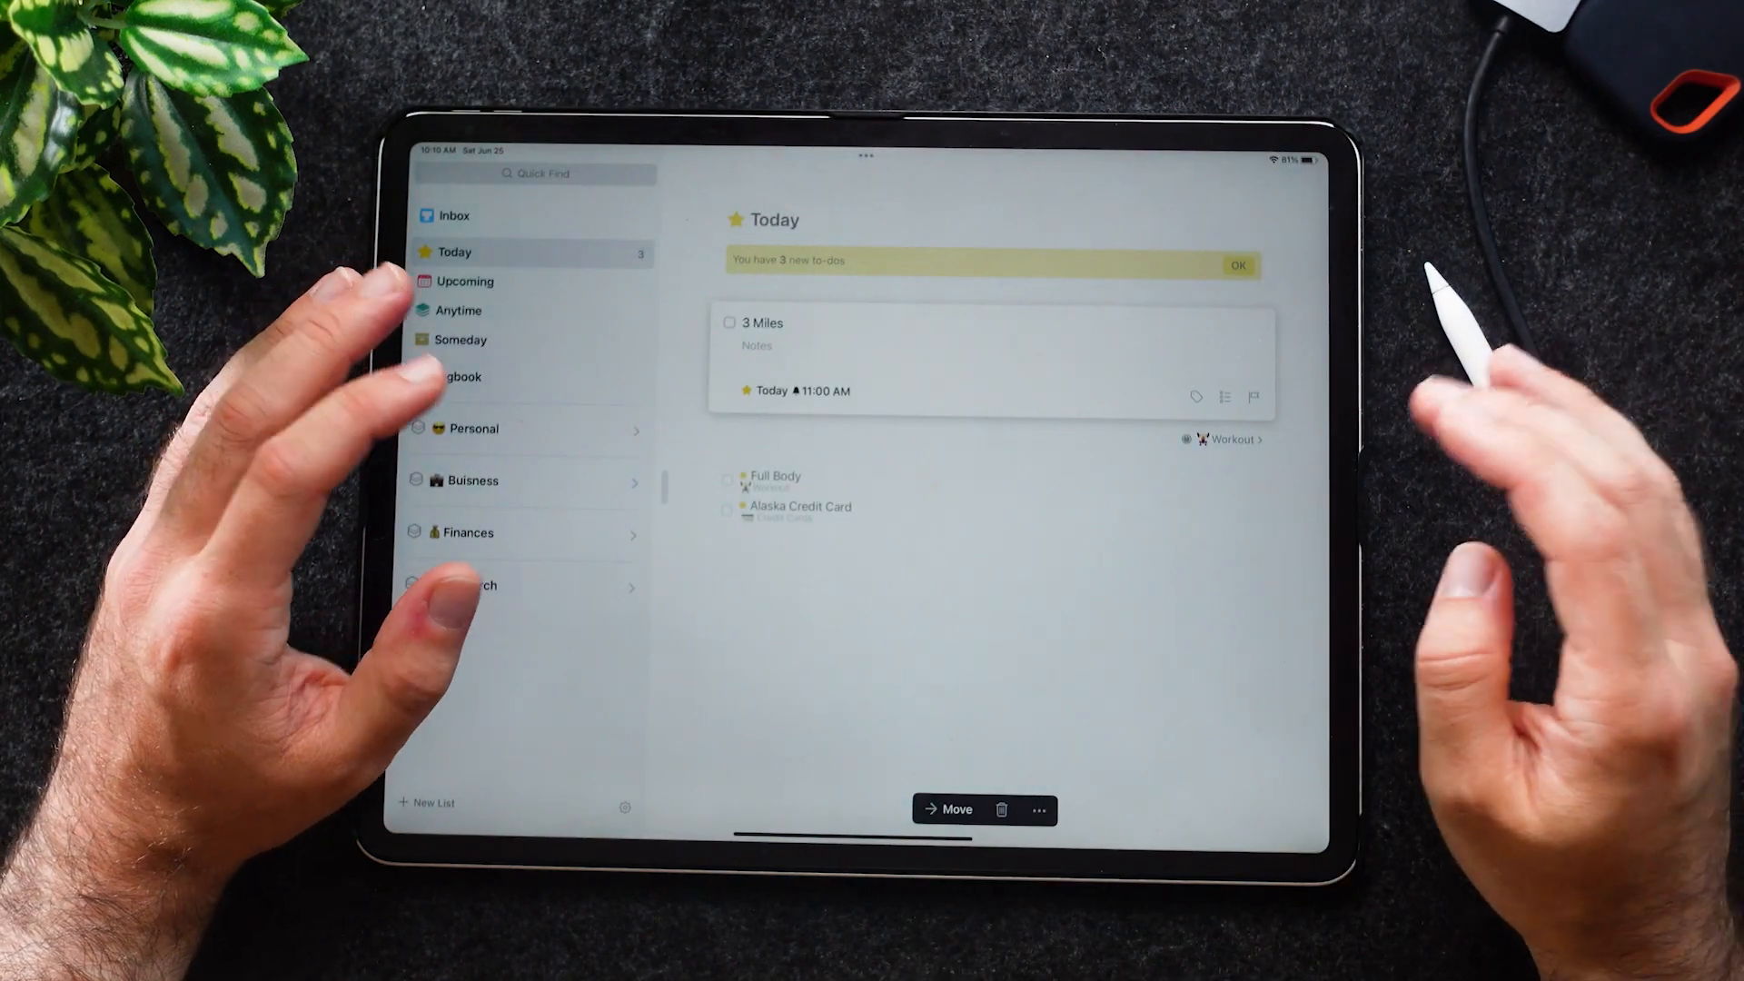
Add the checklist item 'Pay part 1 today' to the Alaska Credit Card to-do.
{"action": "left_click", "coordinate": [798, 506]}
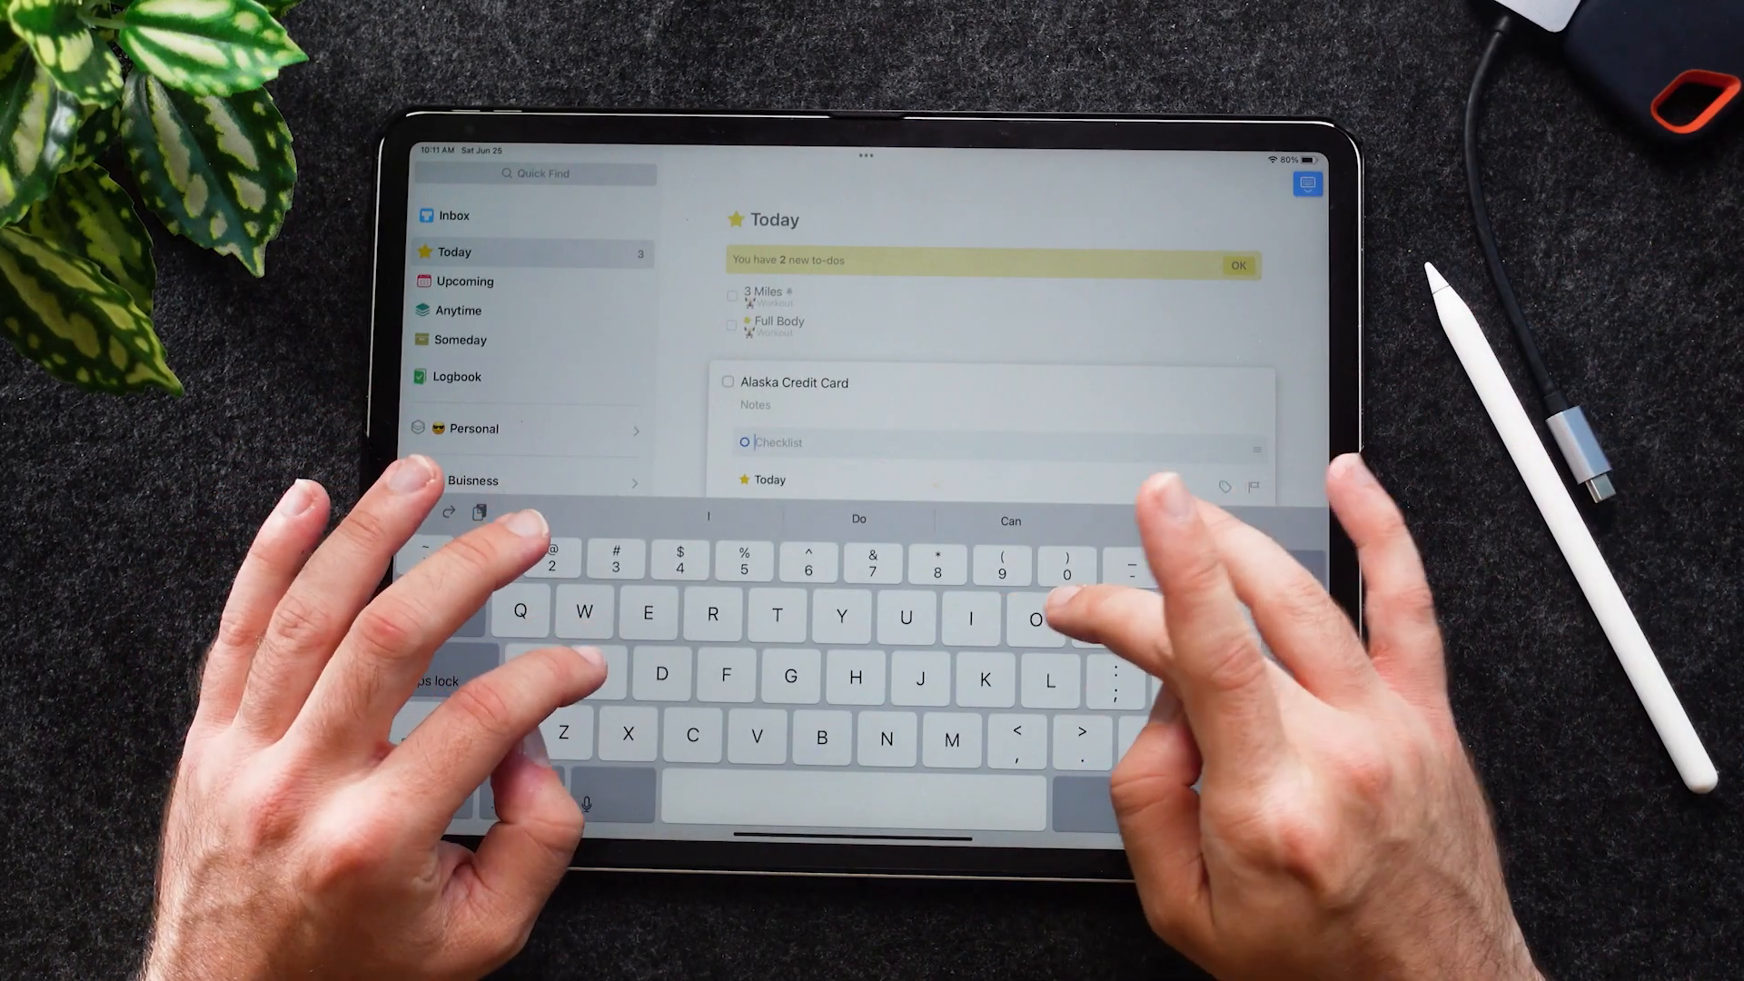
{"action": "type", "text": "Pay part"}
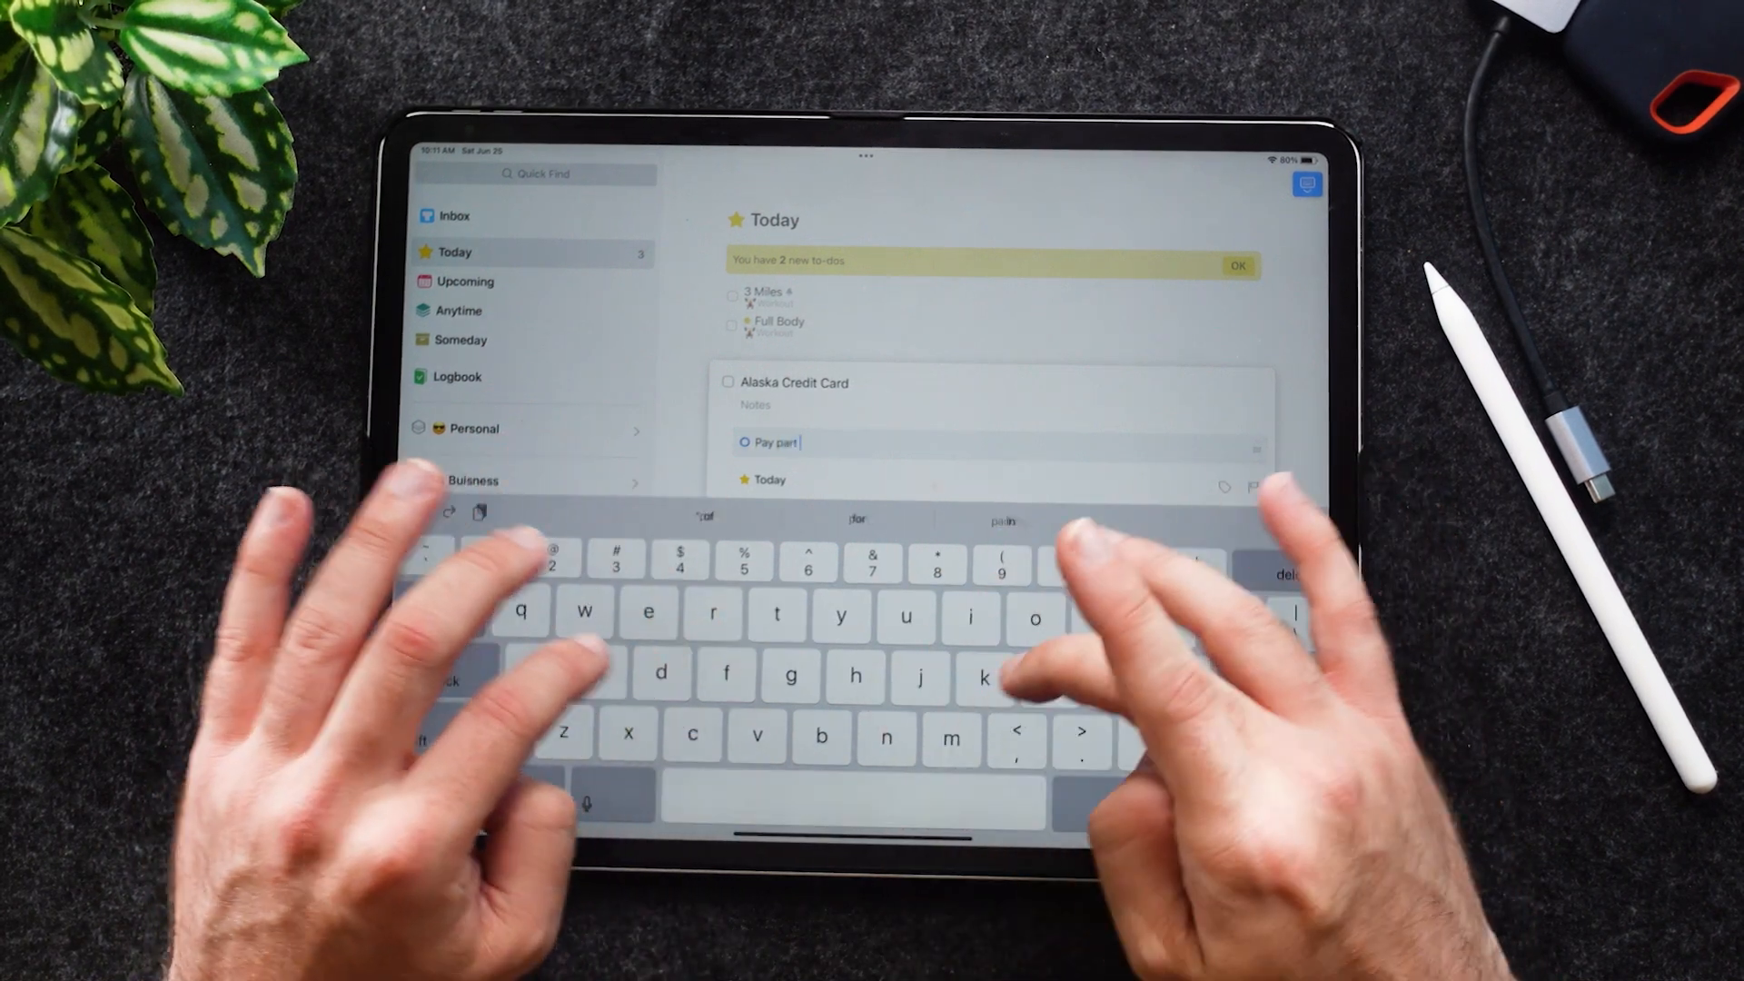
{"action": "type", "text": "1 today"}
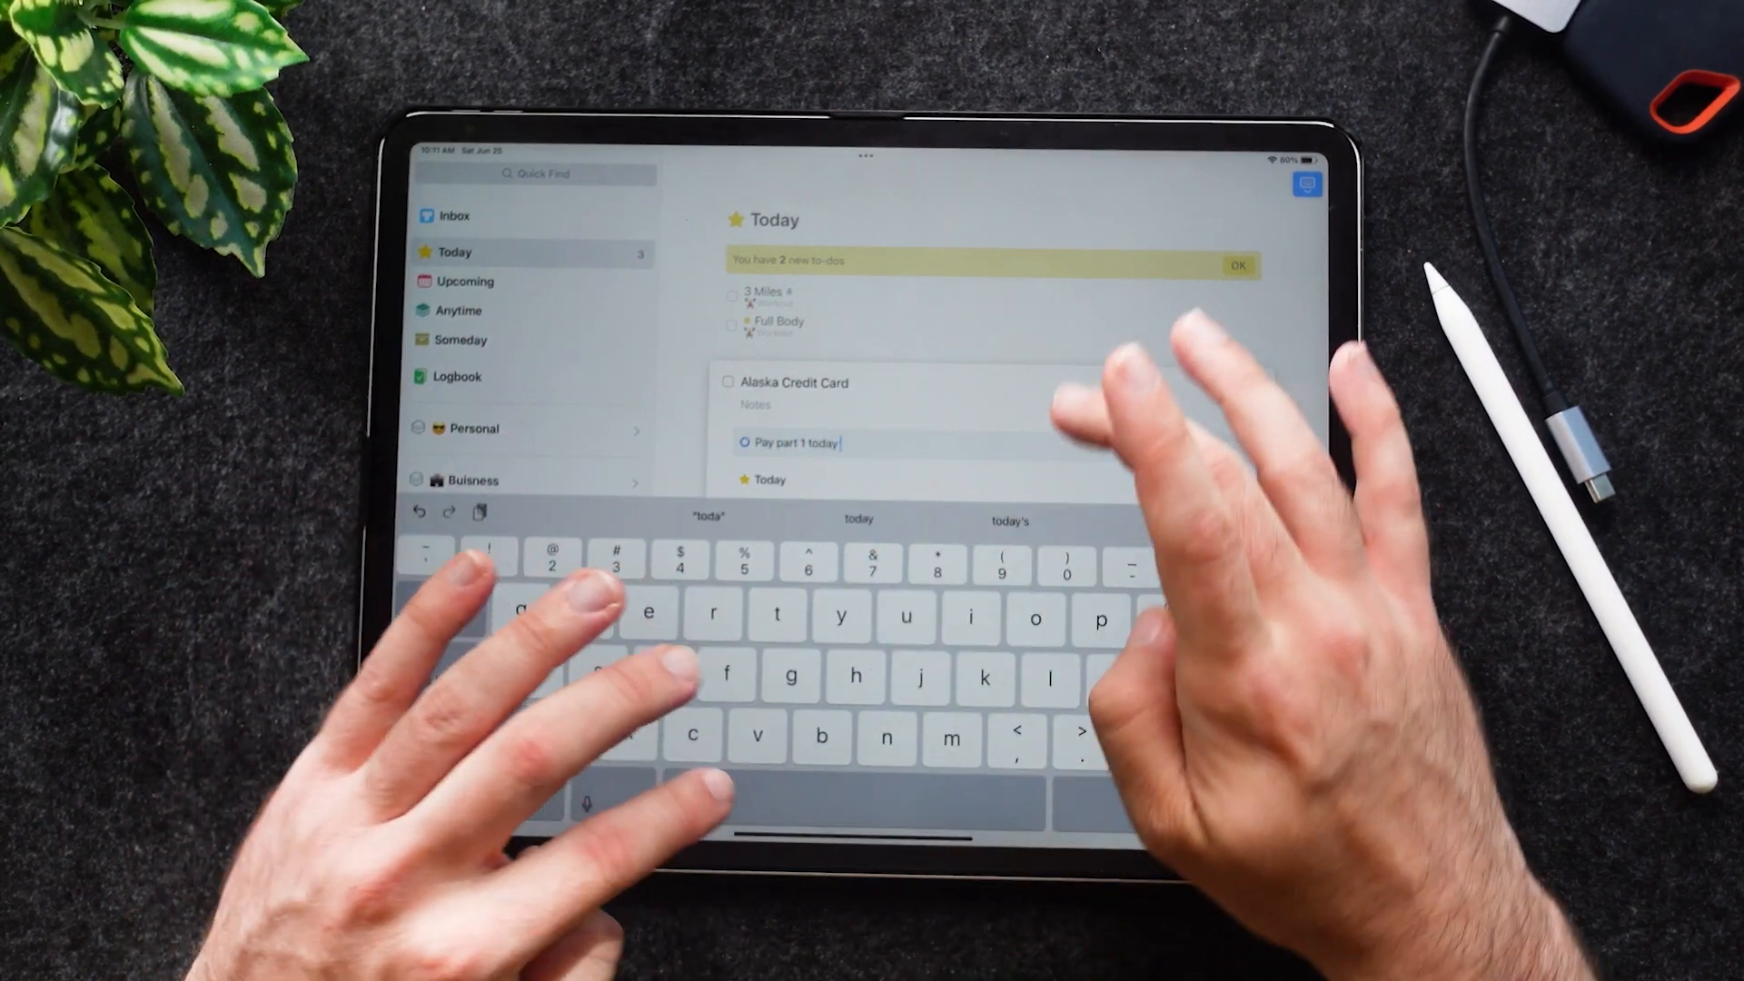